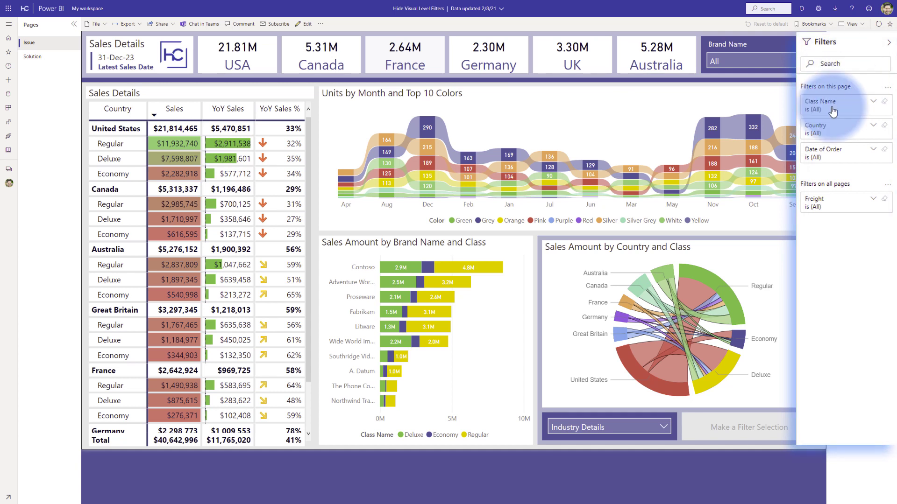
{"action": "mouse_move", "coordinate": [839, 202]}
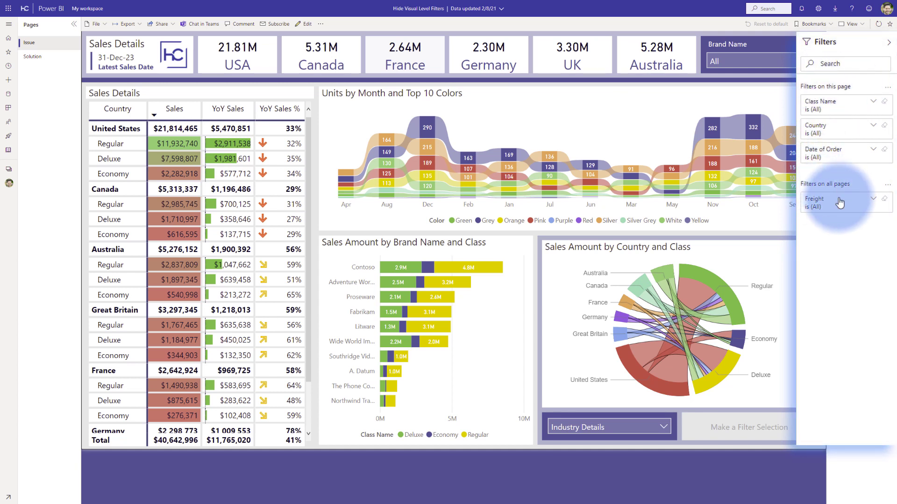
{"action": "mouse_move", "coordinate": [847, 194]}
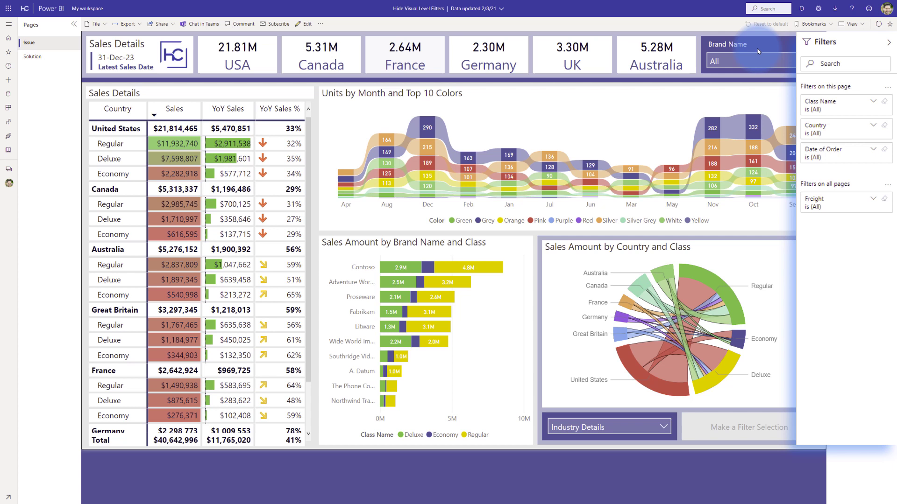
{"action": "mouse_move", "coordinate": [700, 97]}
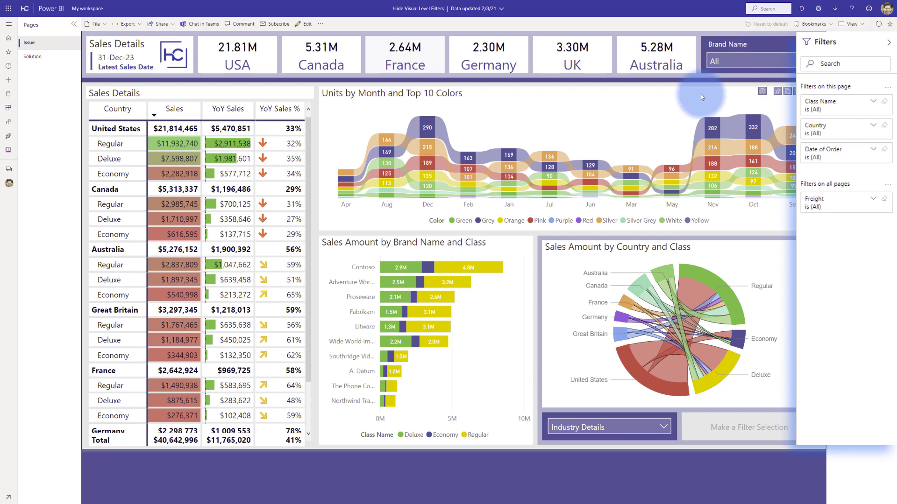
Step: Select the Units by Month and Top 10 Colors chart to reveal its Month and Units visual filters
{"action": "left_click", "coordinate": [700, 96]}
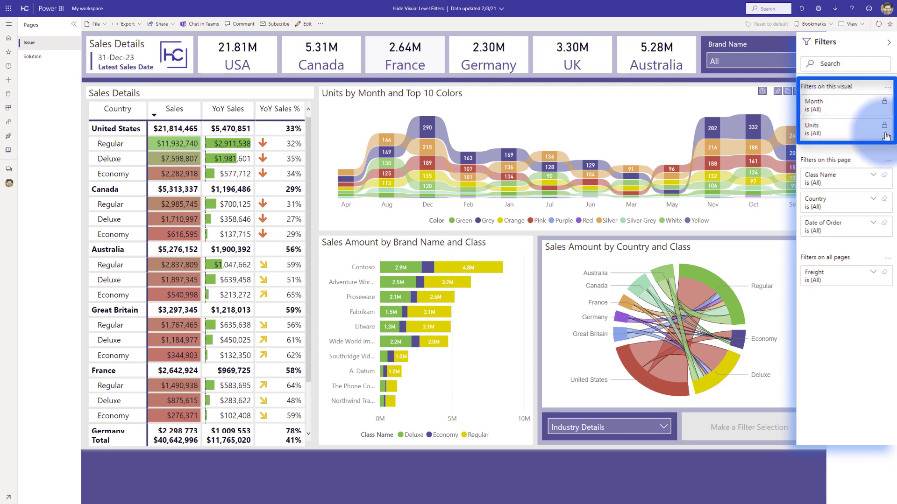
{"action": "mouse_move", "coordinate": [880, 150]}
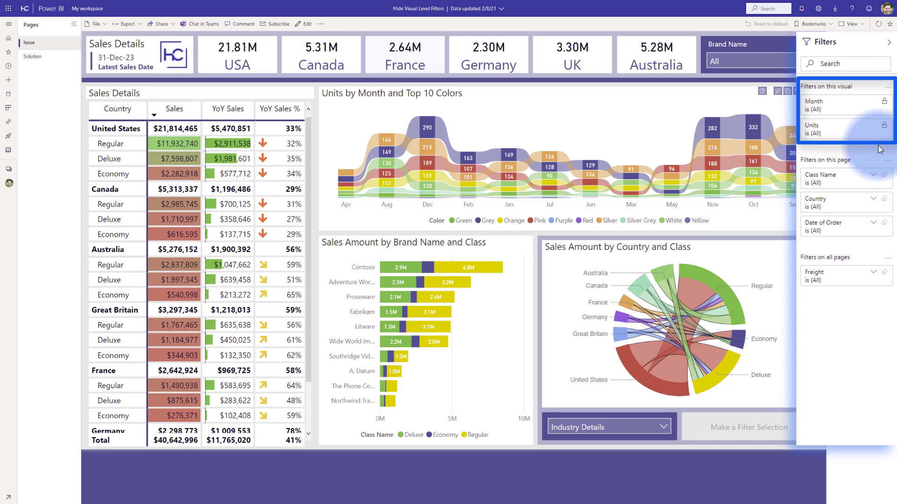
{"action": "mouse_move", "coordinate": [852, 166]}
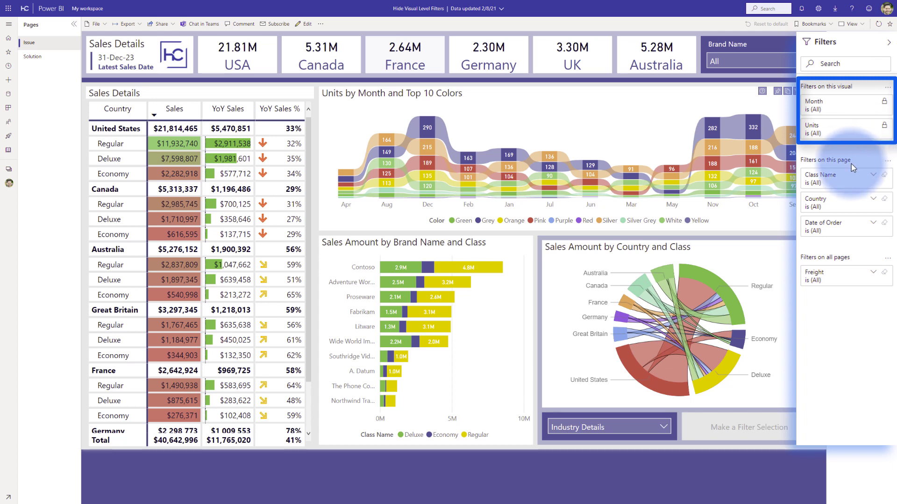
{"action": "mouse_move", "coordinate": [860, 101]}
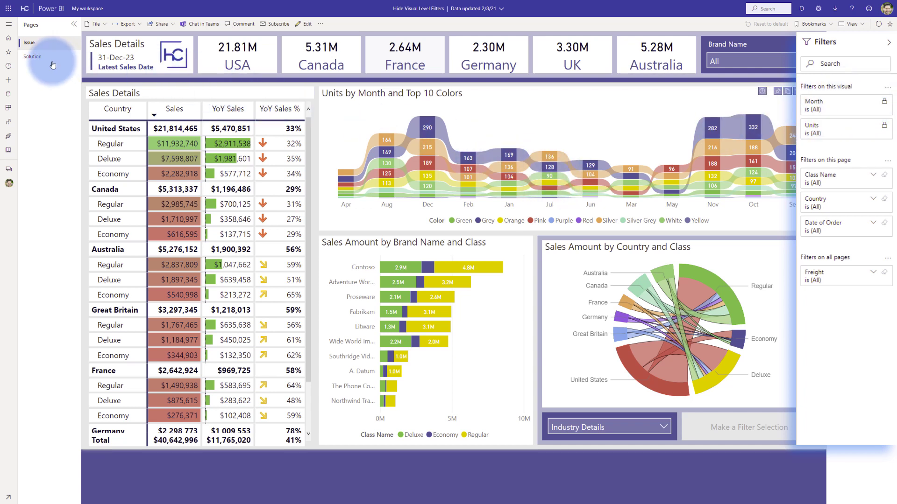
{"action": "mouse_move", "coordinate": [34, 58]}
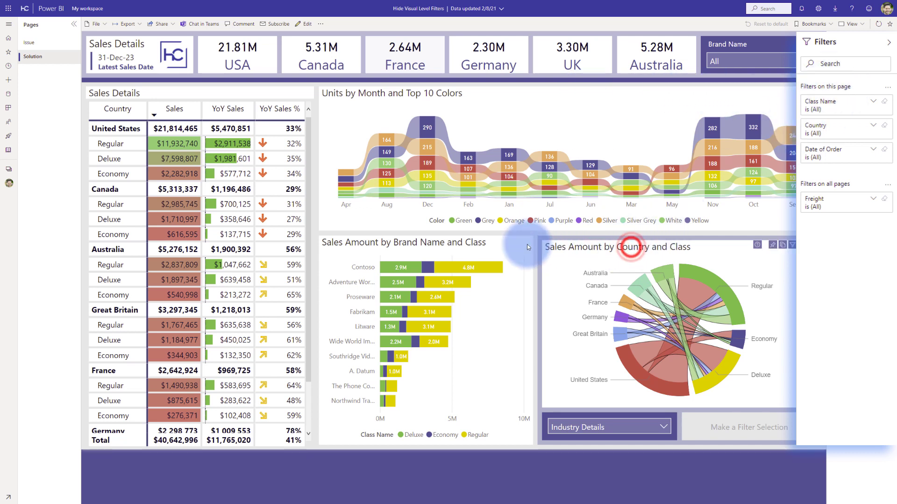
{"action": "mouse_move", "coordinate": [431, 249]}
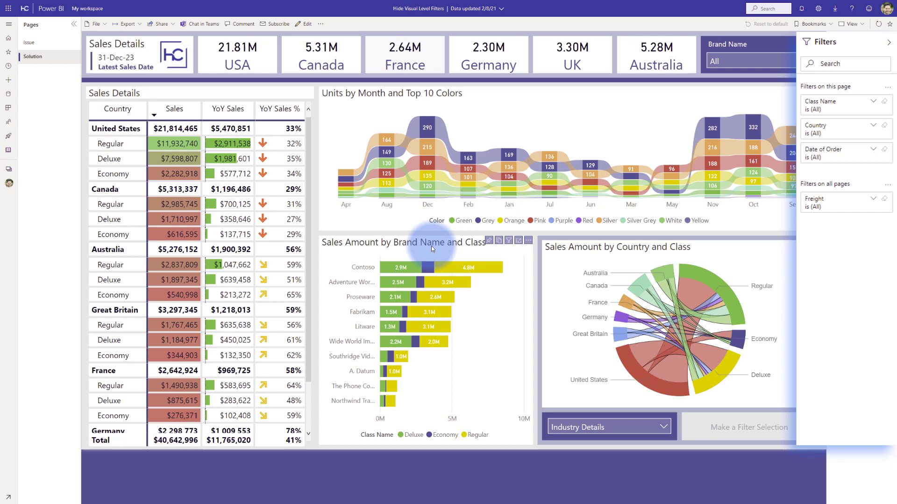
{"action": "mouse_move", "coordinate": [823, 248]}
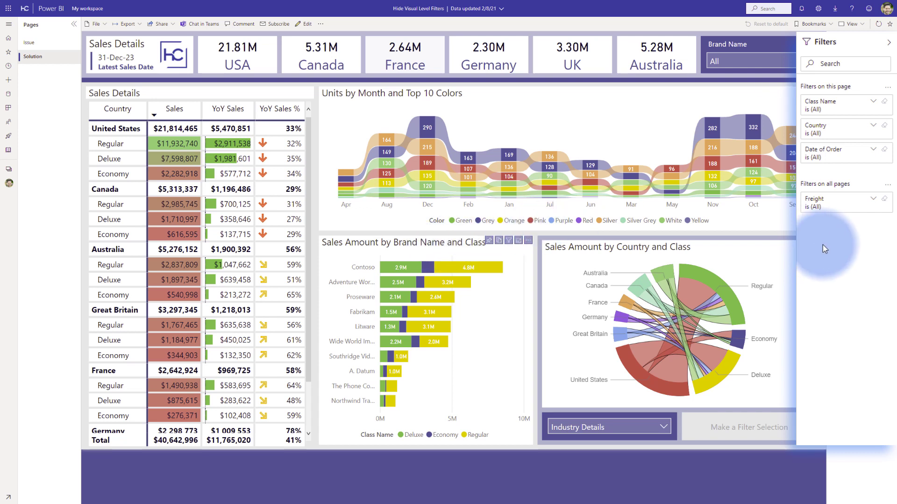
{"action": "mouse_move", "coordinate": [834, 90]}
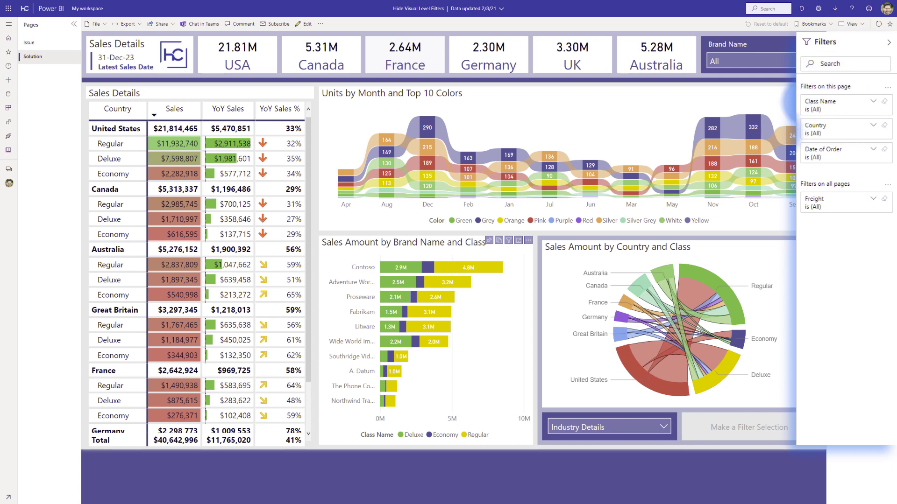
{"action": "mouse_move", "coordinate": [606, 259]}
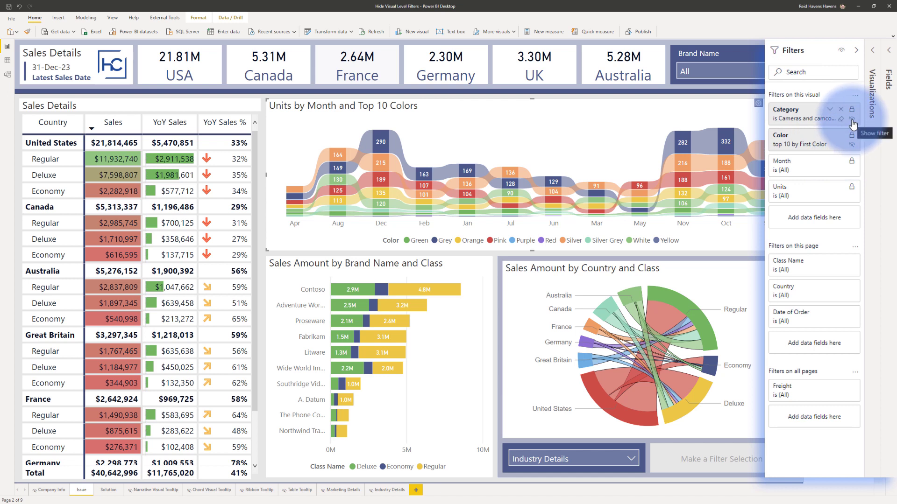
{"action": "mouse_move", "coordinate": [852, 148]}
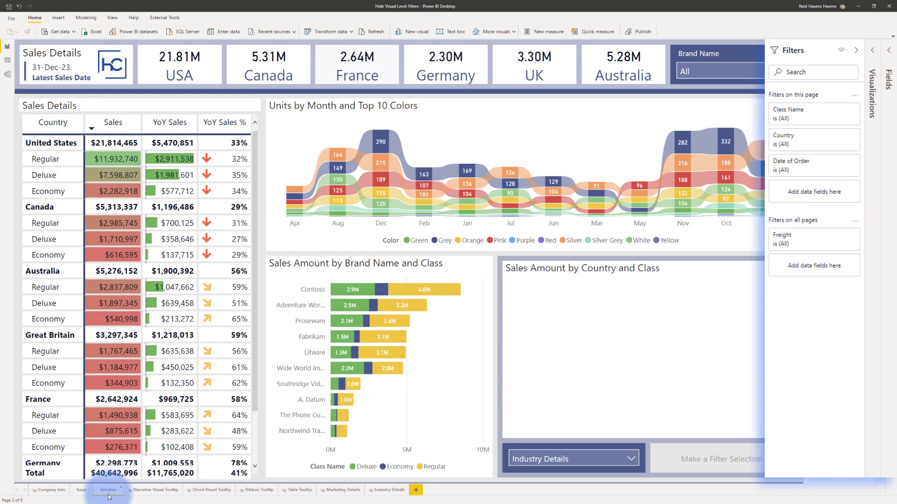
Step: Select the Sales Amount by Brand Name and Class chart to show its visual-level filters
{"action": "left_click", "coordinate": [632, 355]}
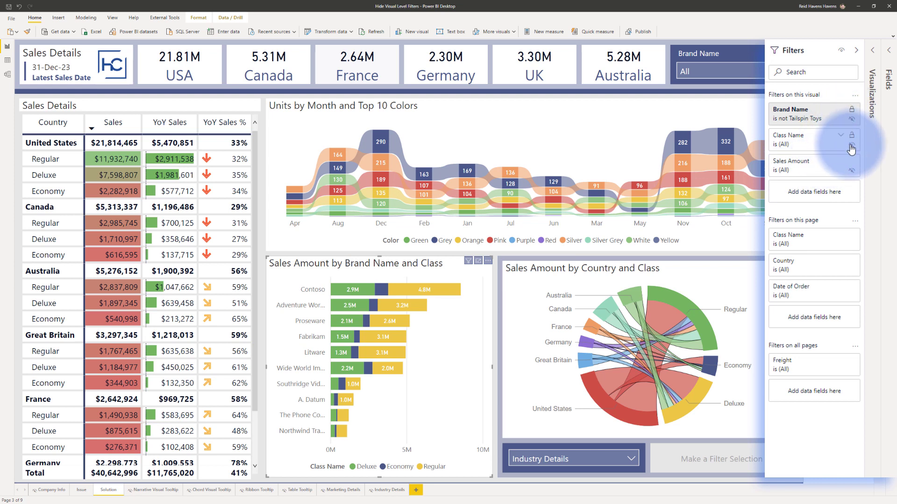
{"action": "mouse_move", "coordinate": [852, 175]}
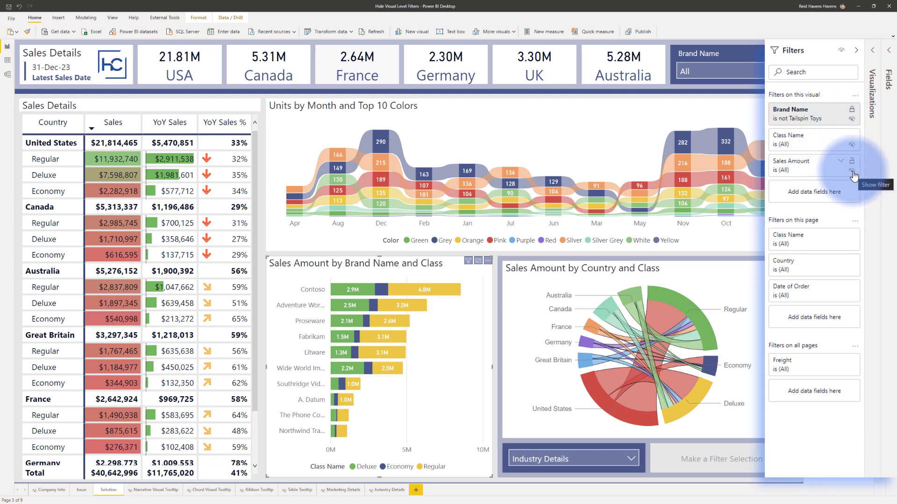